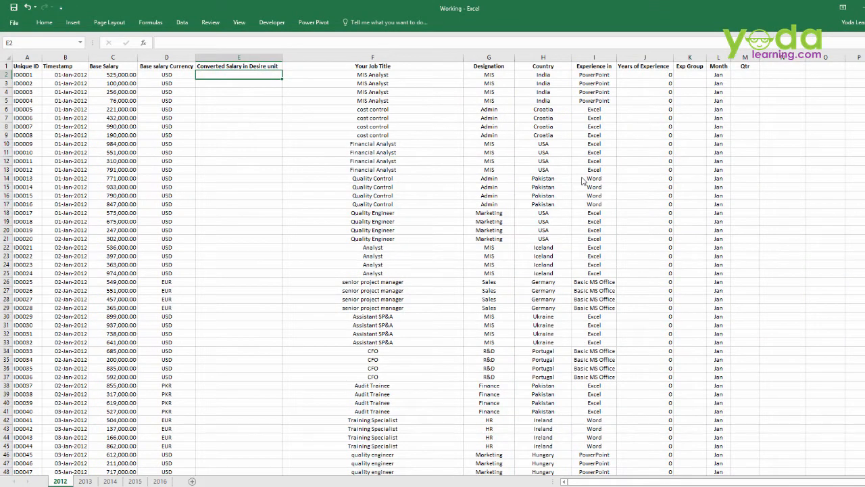
mouse_move(262, 4)
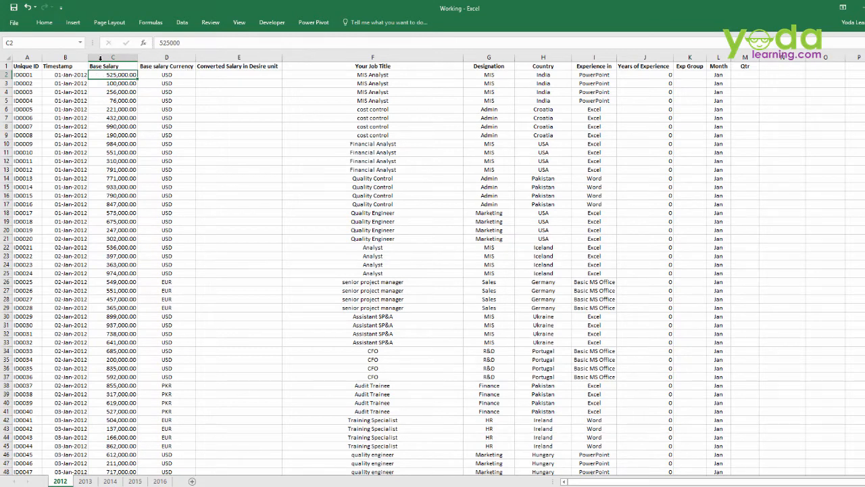
Step: Add a blank worksheet after 2016 and name it 'Sample'
left_click(238, 74)
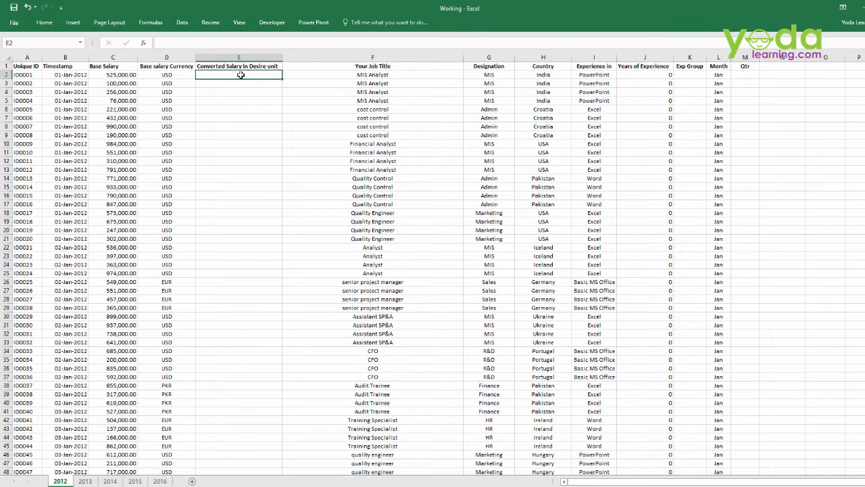
mouse_move(257, 355)
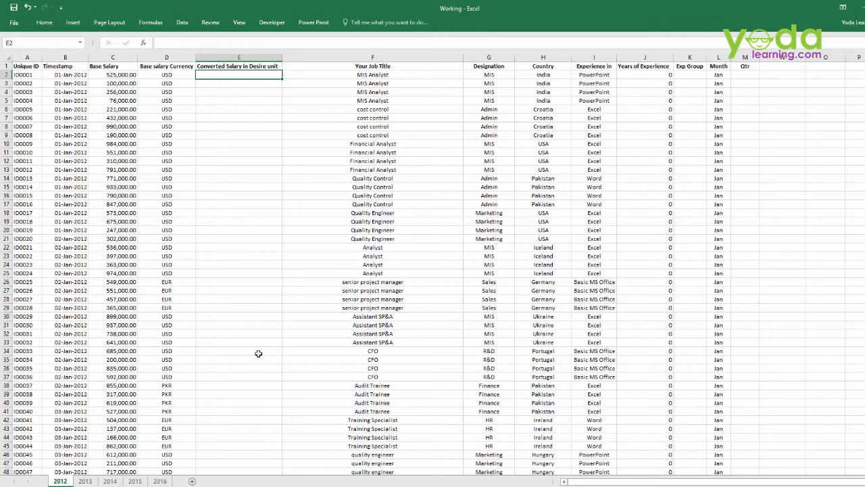
mouse_move(262, 344)
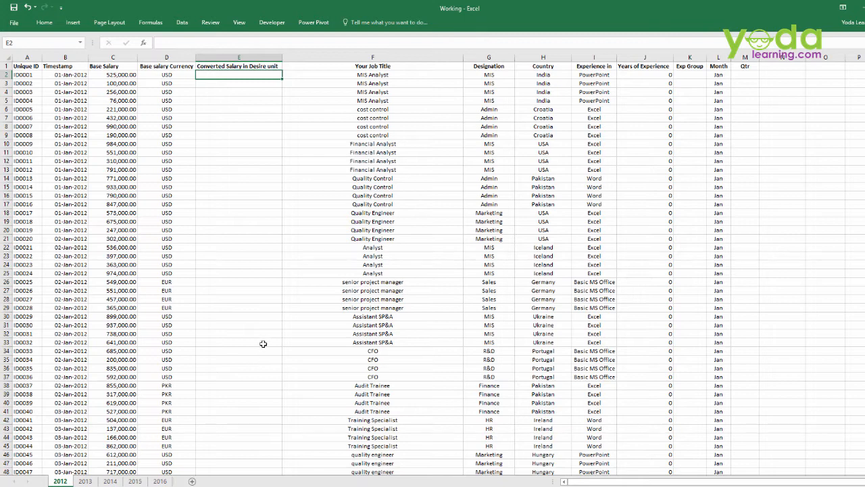
left_click(159, 481)
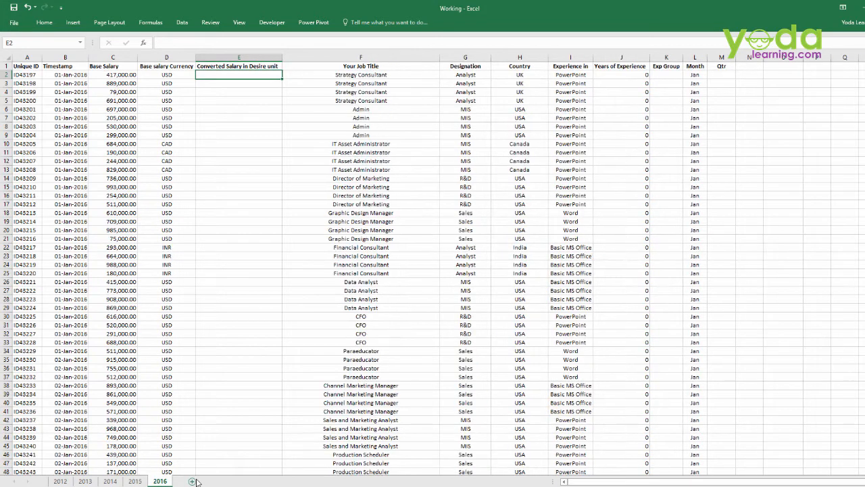
left_click(195, 481)
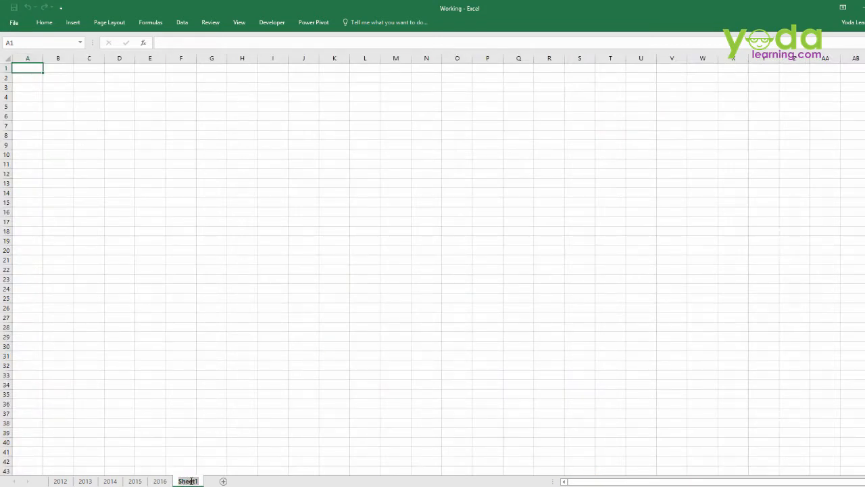
type("Sample")
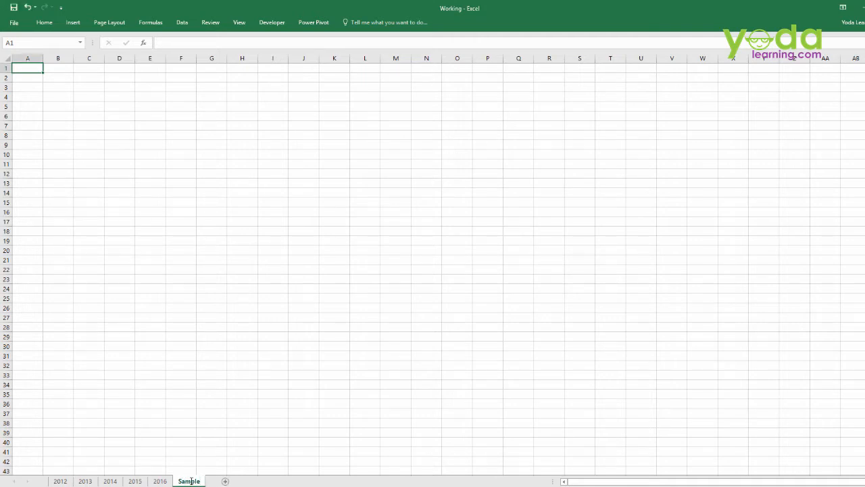
mouse_move(257, 211)
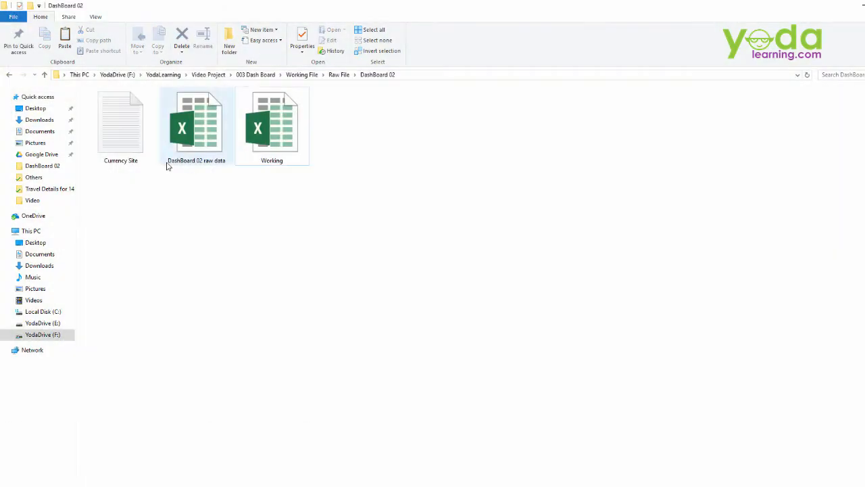
Step: Copy the XE currency tables URL from the Currency Site text file
double_click(120, 123)
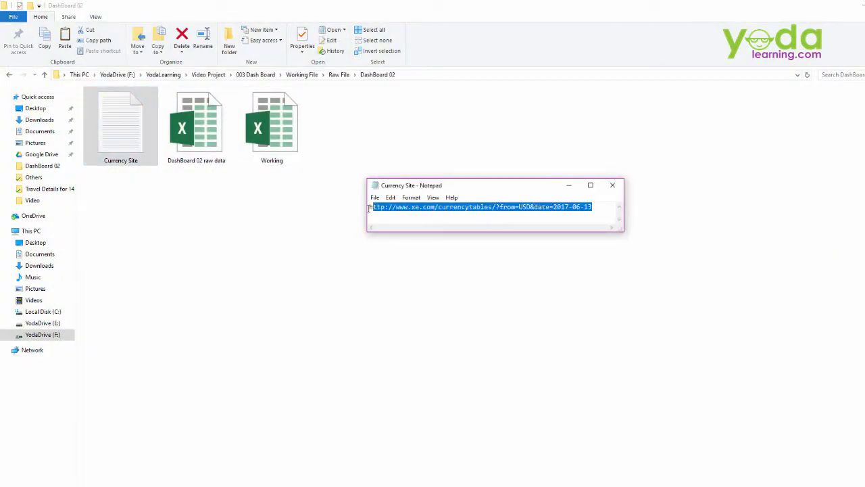
right_click(480, 206)
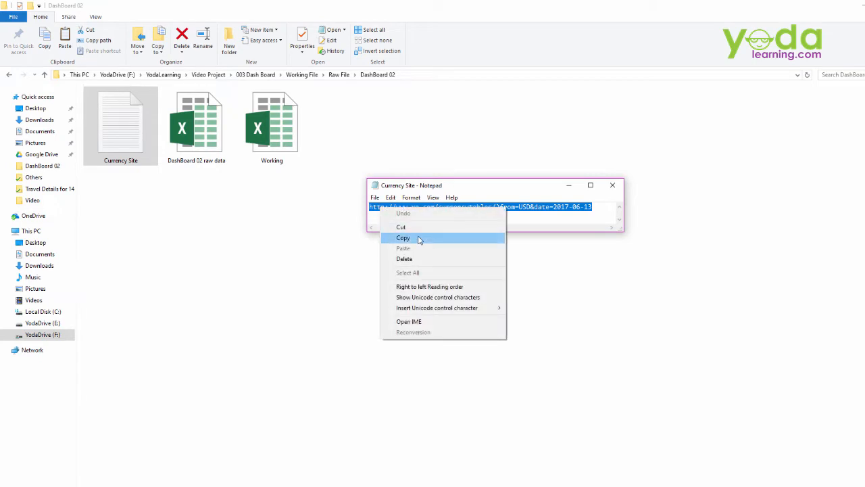
left_click(403, 238)
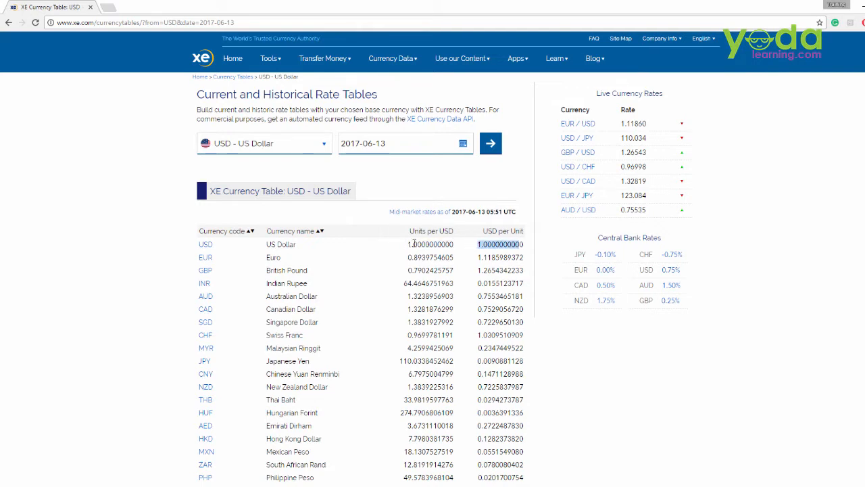
mouse_move(464, 238)
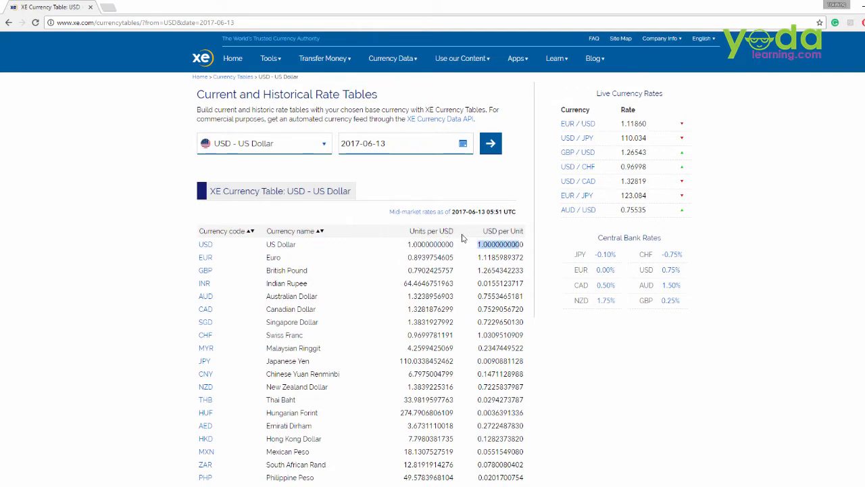
mouse_move(538, 235)
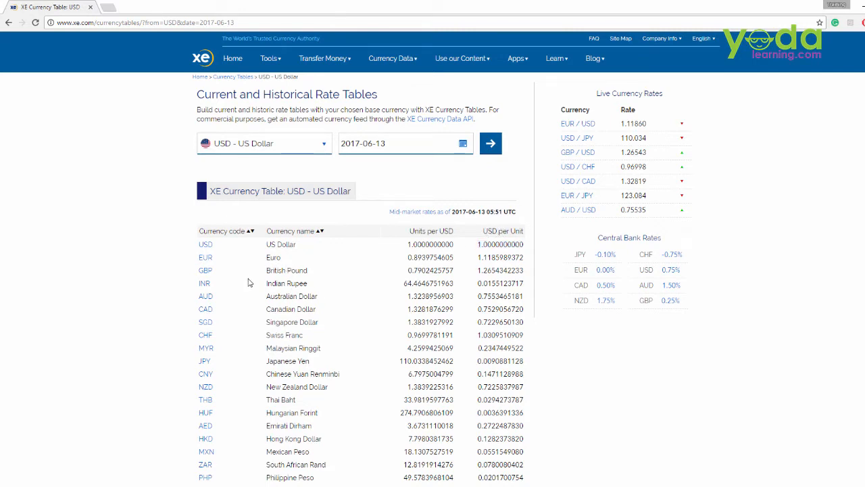
Step: Browse the XE USD rate table, checking the Indian Rupee figure
double_click(287, 284)
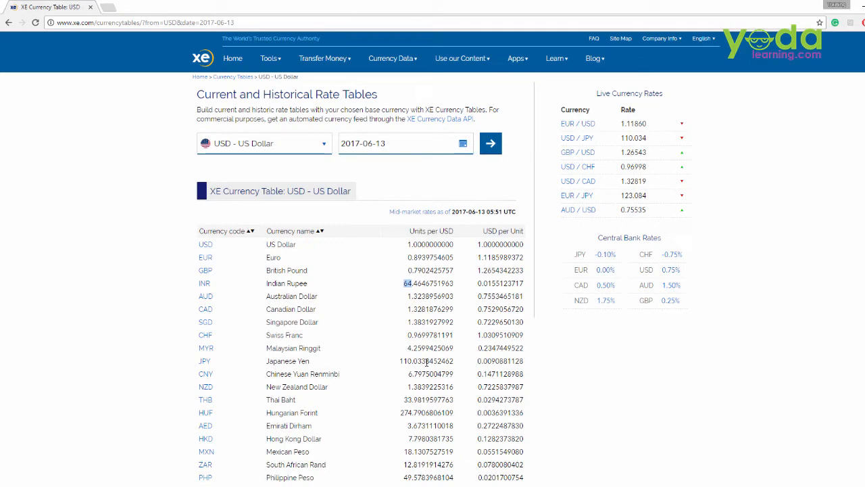
scroll("down", 3)
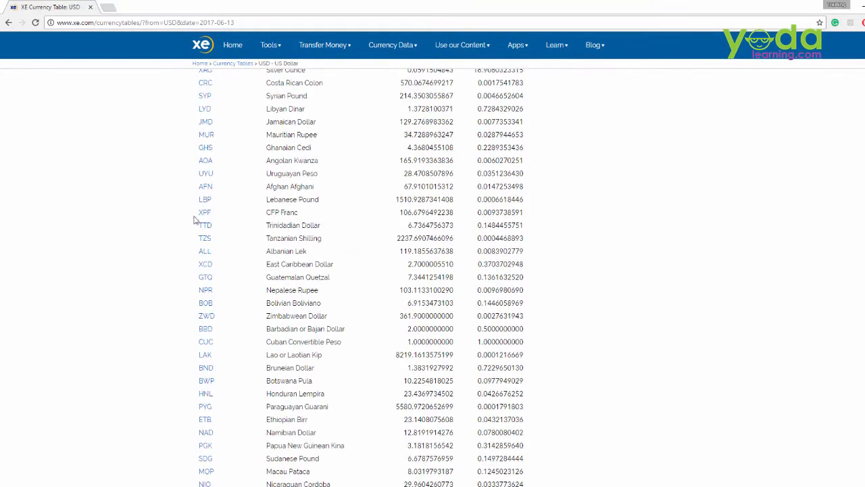
scroll("up", 3)
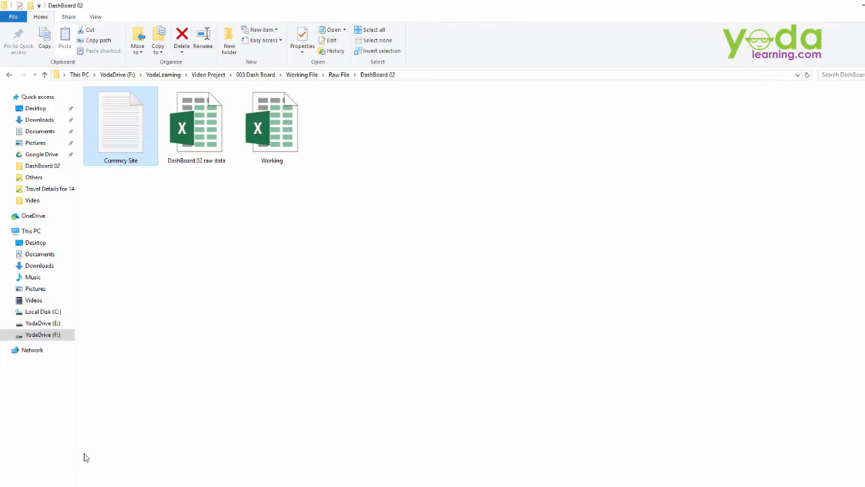
Step: Reopen the Working workbook and start a From Web data import
double_click(272, 121)
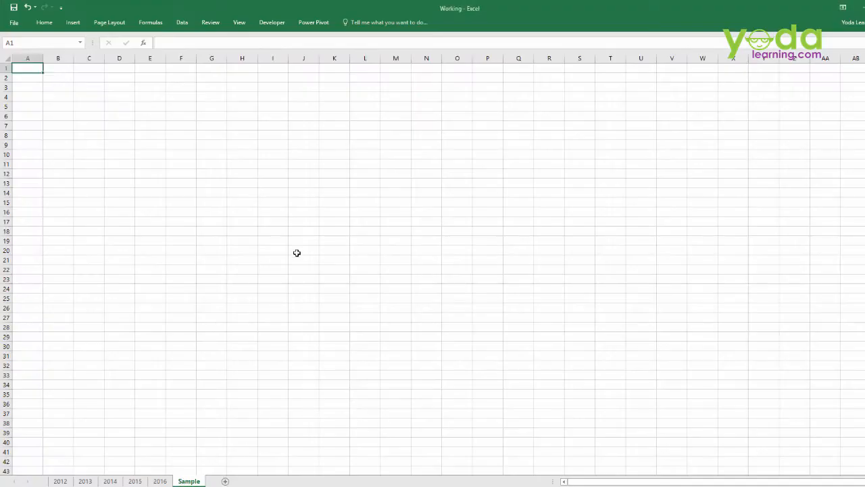
left_click(181, 21)
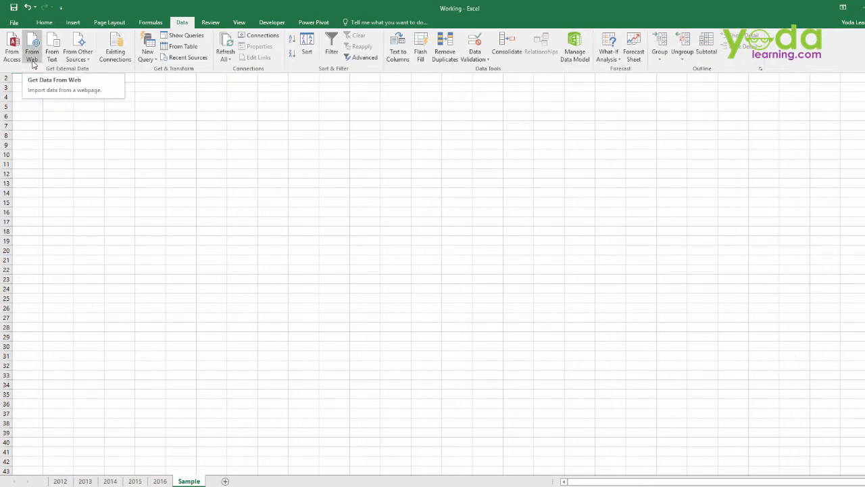
left_click(33, 47)
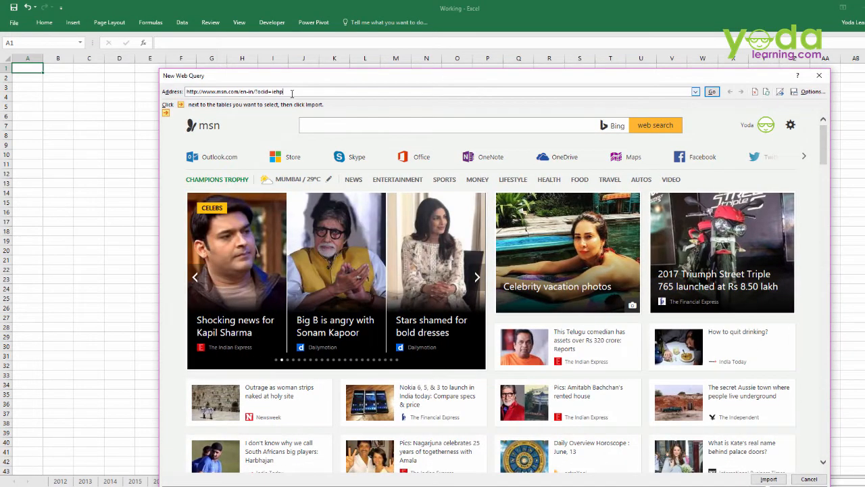
type("http://www.xe.com/currencytables/?from=USD&date=2017-06-13")
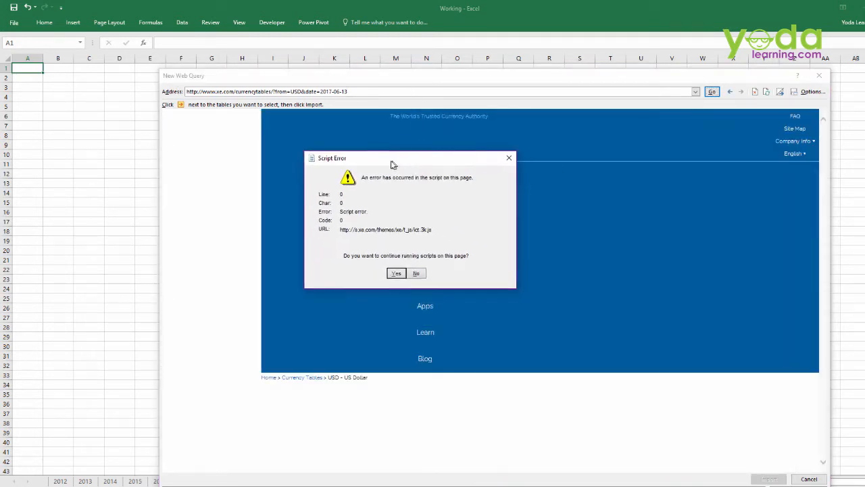
left_click_drag(393, 157, 419, 157)
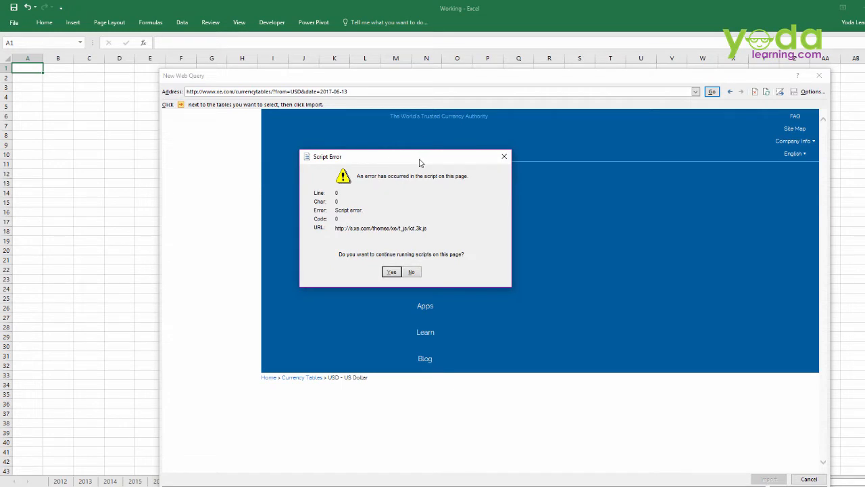
mouse_move(392, 272)
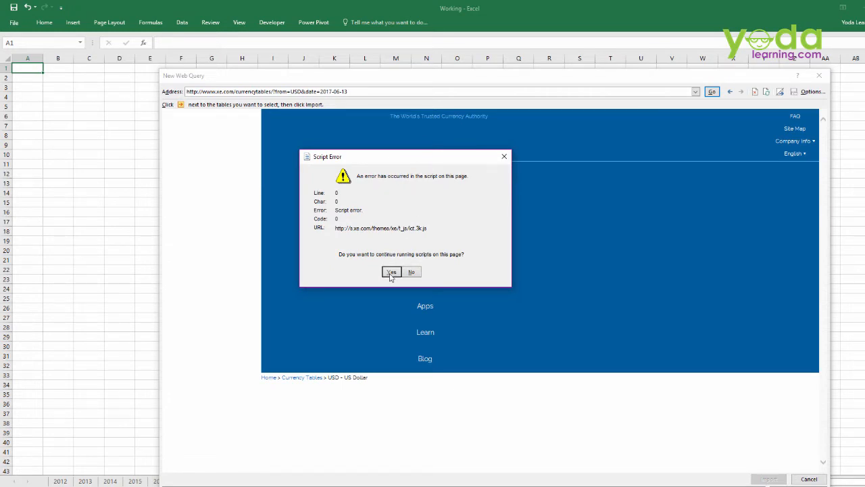
left_click(392, 272)
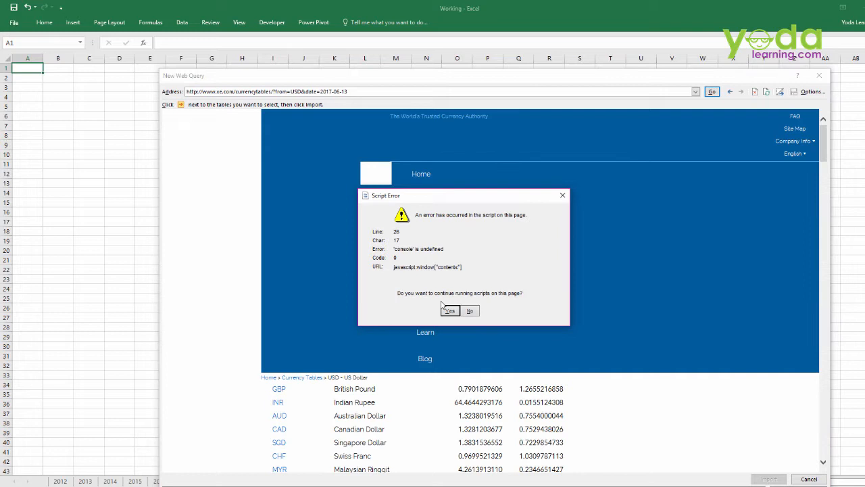
left_click(449, 311)
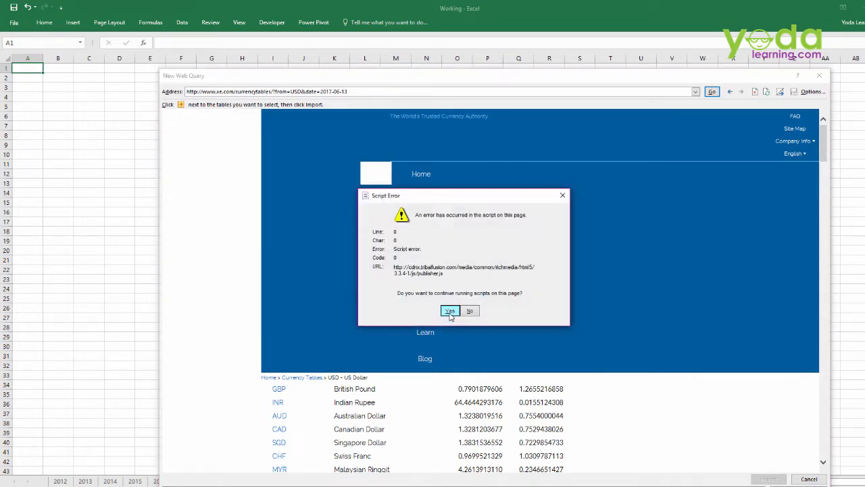
left_click(449, 311)
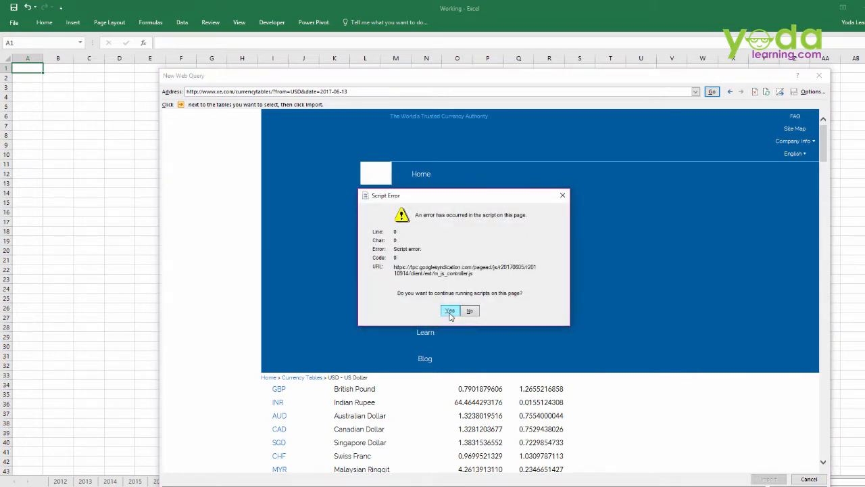
left_click(449, 311)
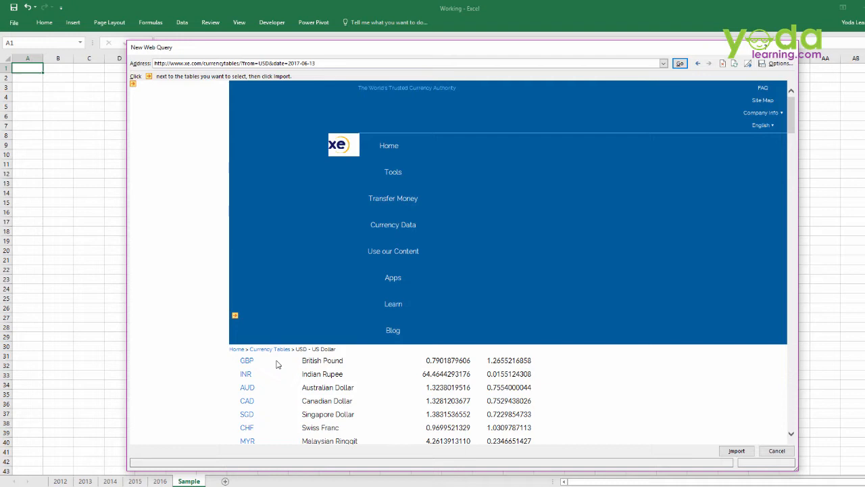
mouse_move(246, 360)
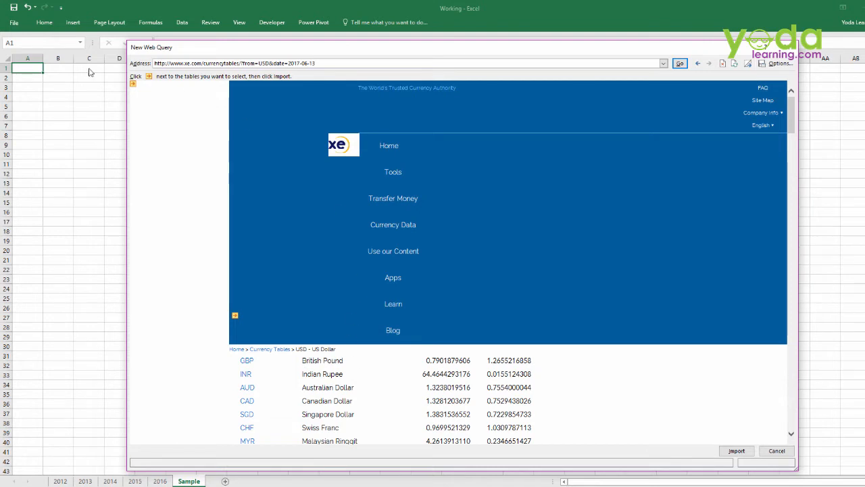
Step: Mark the XE currency rates table for import and review it
left_click(235, 315)
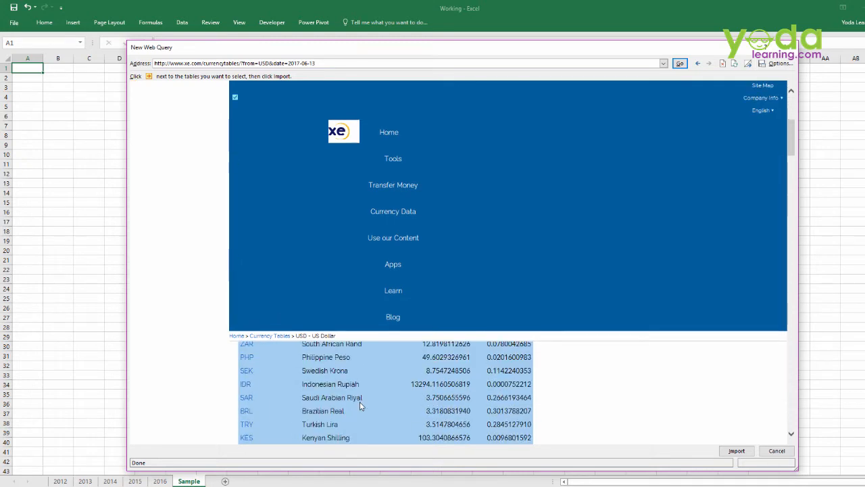
scroll("down", 3)
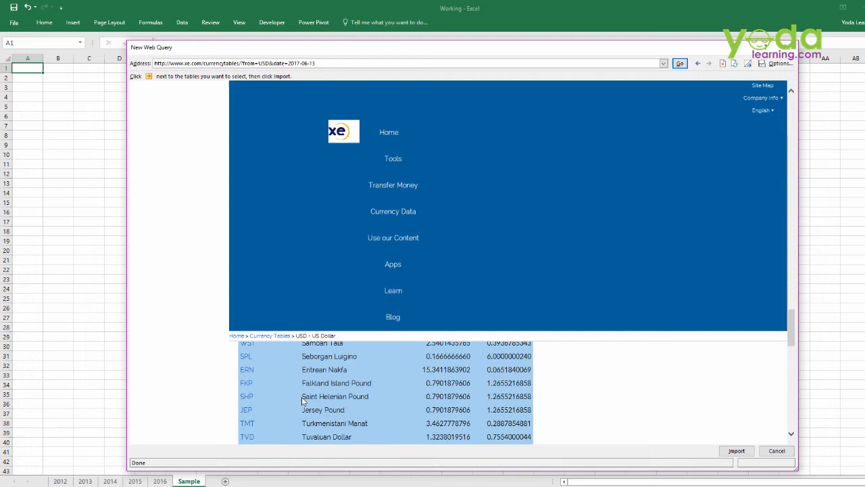
scroll("down", 3)
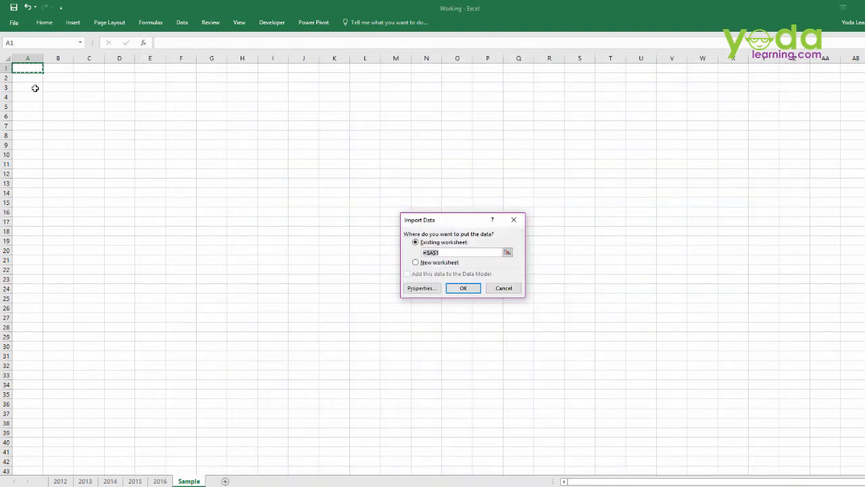
Step: Place the imported table on the existing worksheet starting at cell A3
left_click(27, 87)
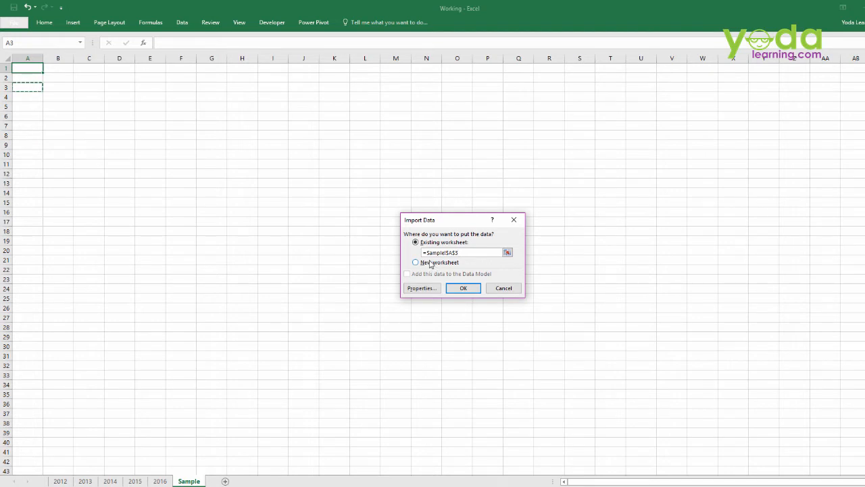
left_click(417, 242)
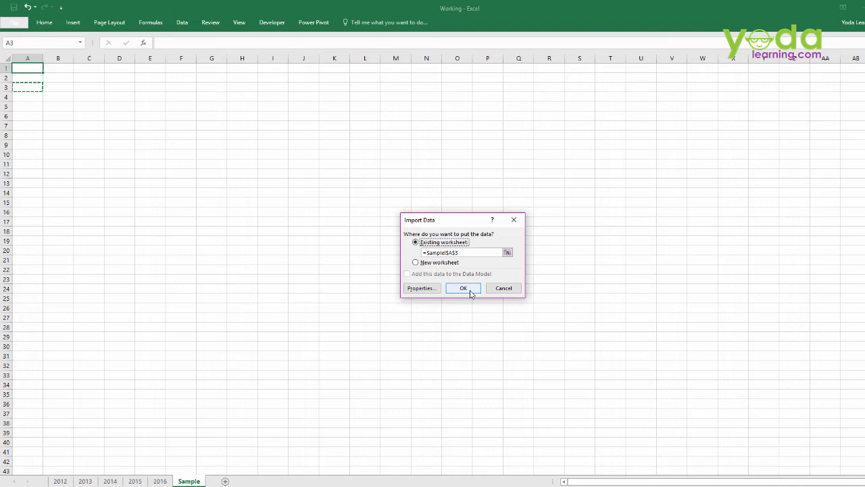
left_click(462, 288)
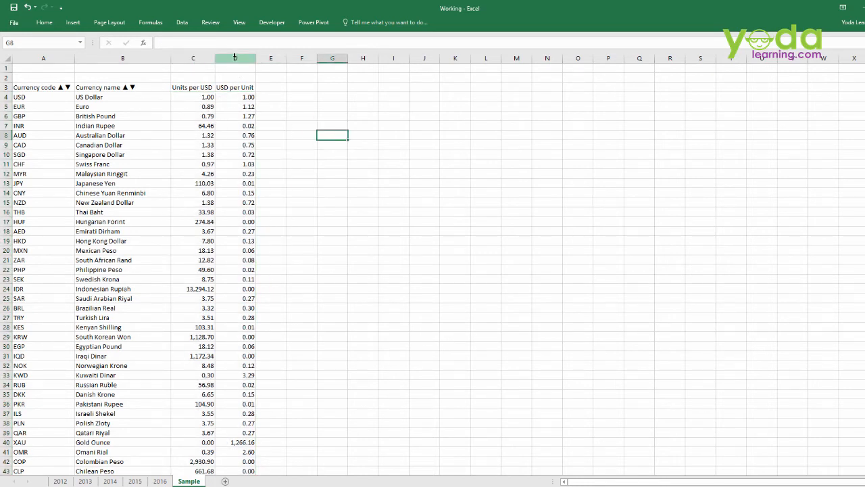
Step: Check the two rate columns, then refresh the imported table from the web
left_click(235, 57)
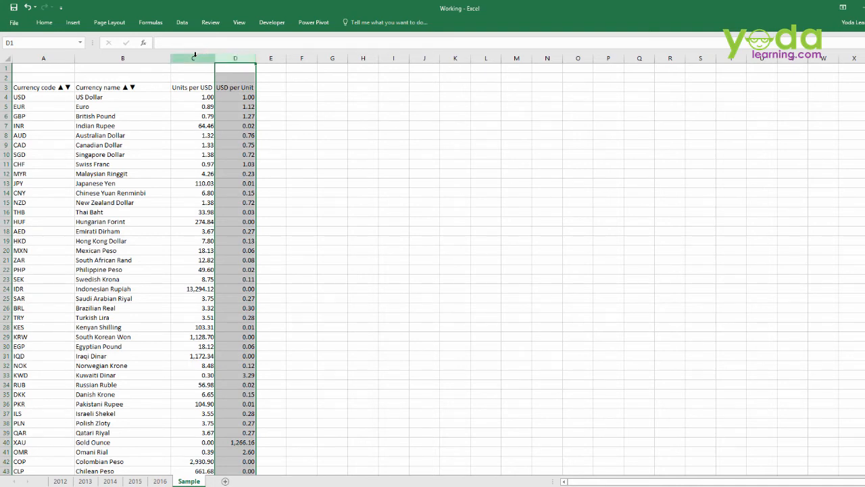
left_click(195, 57)
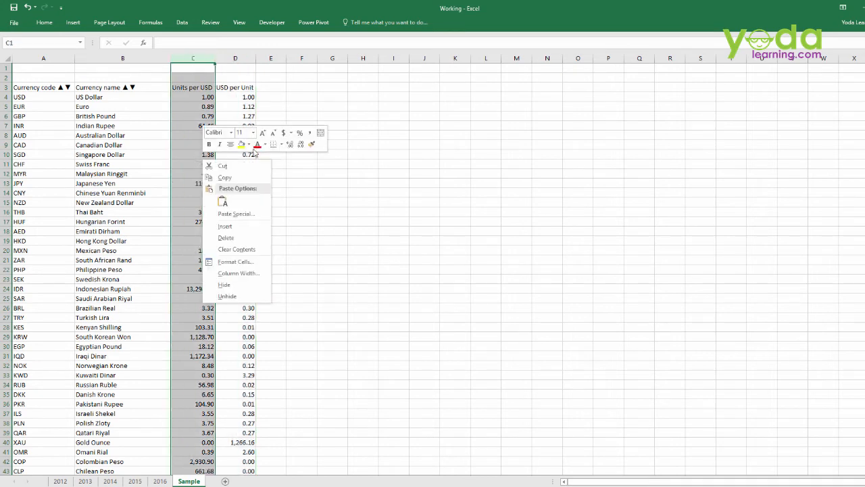
left_click(332, 144)
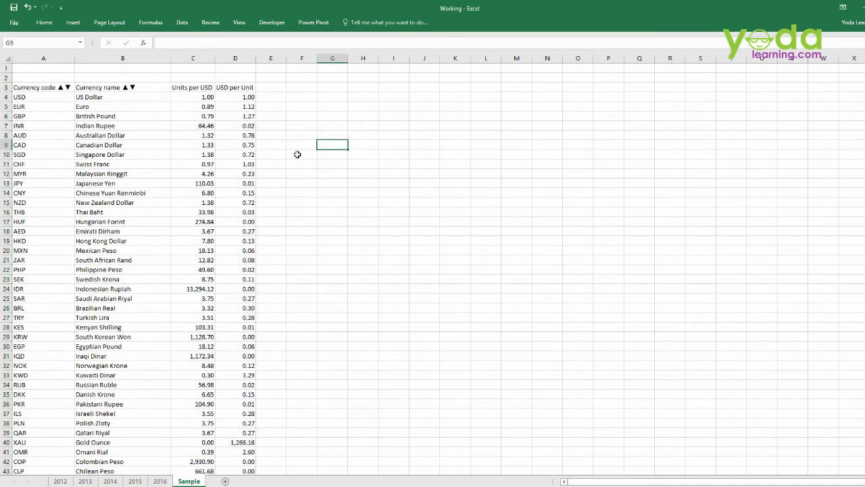
left_click(193, 145)
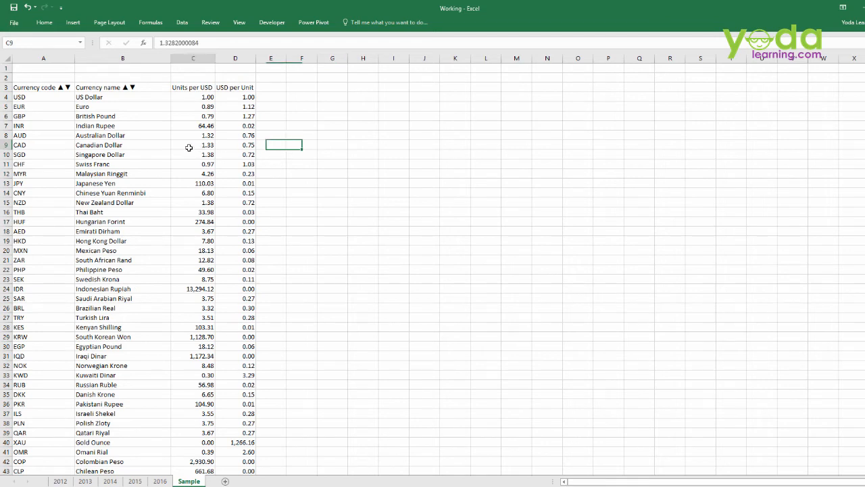
right_click(194, 145)
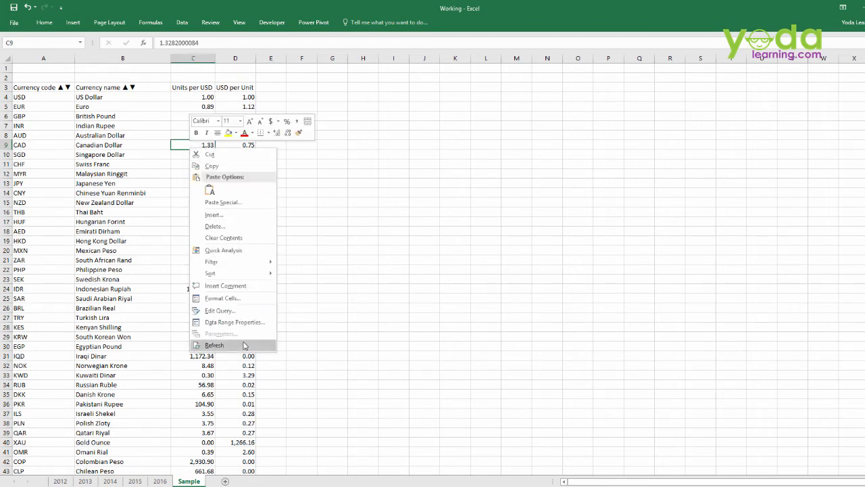
left_click(213, 346)
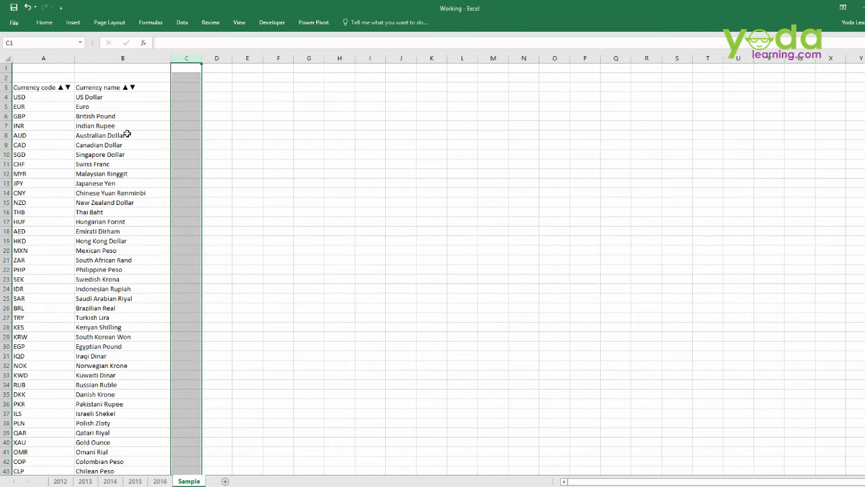
Step: Refresh the table again and verify the rate values in cells C7 and C4
right_click(94, 126)
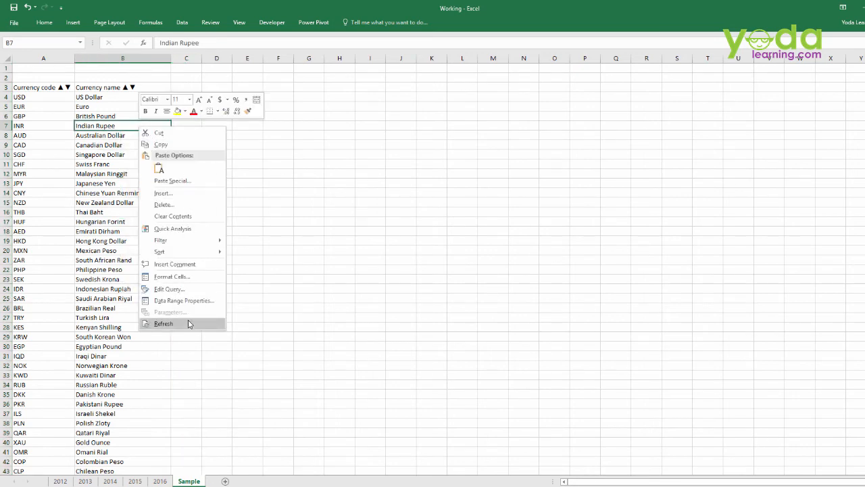
left_click(162, 323)
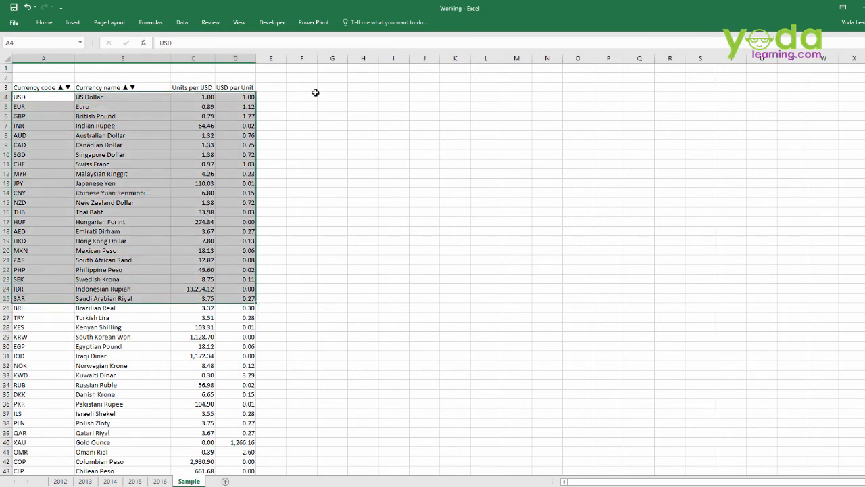
left_click_drag(302, 96, 470, 195)
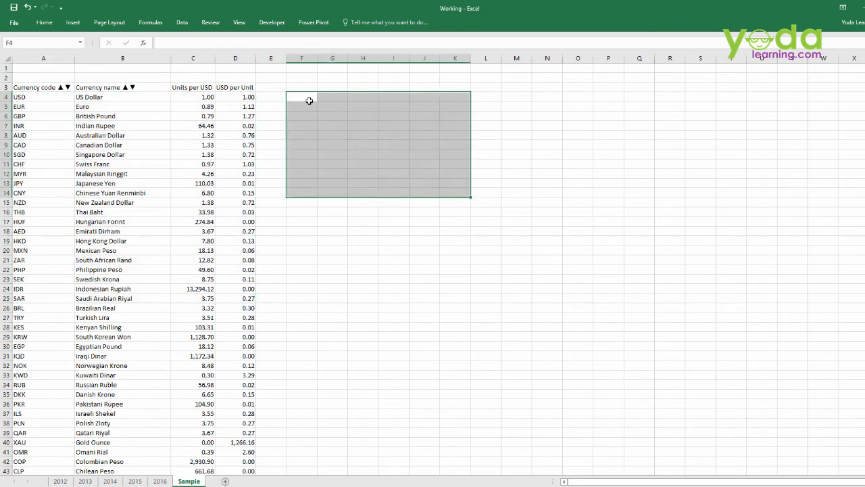
left_click(301, 98)
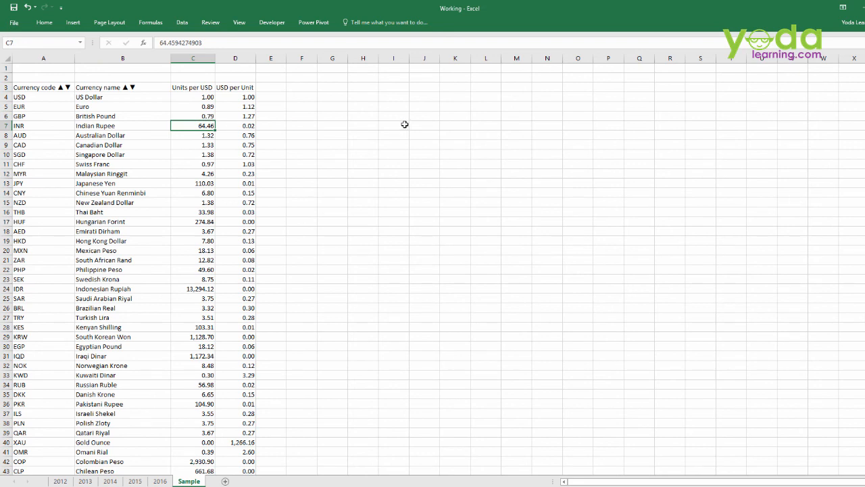
mouse_move(187, 125)
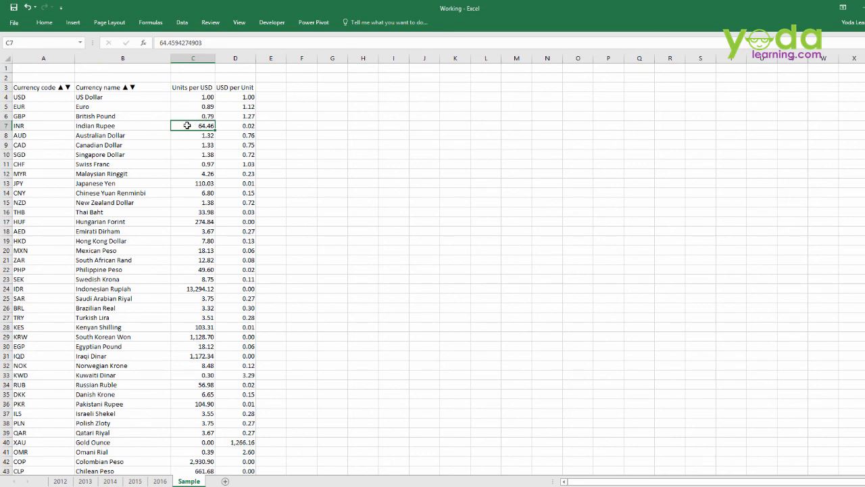
mouse_move(61, 111)
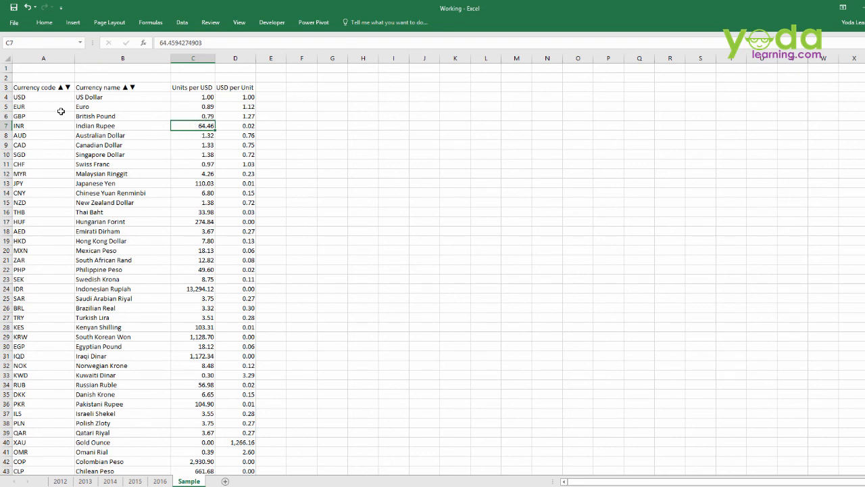
left_click(194, 97)
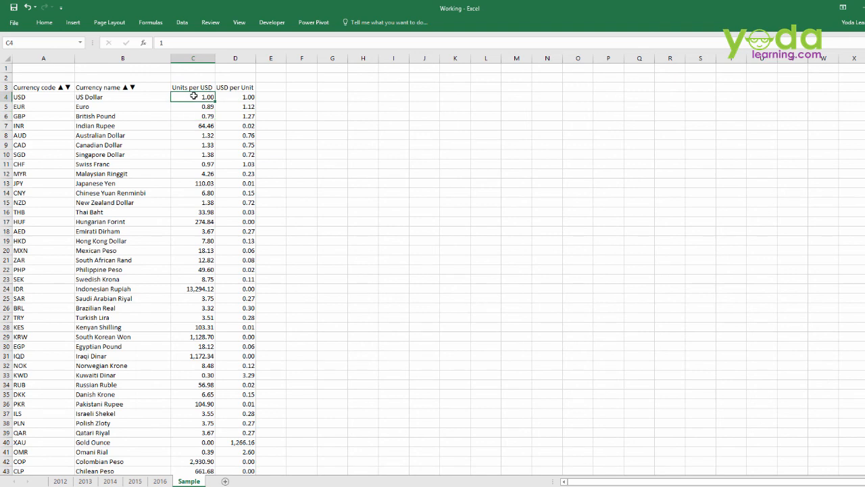
mouse_move(517, 203)
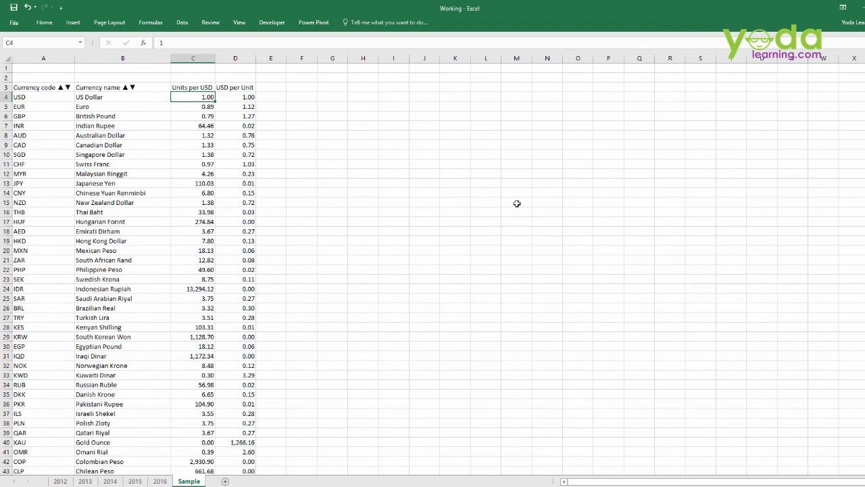